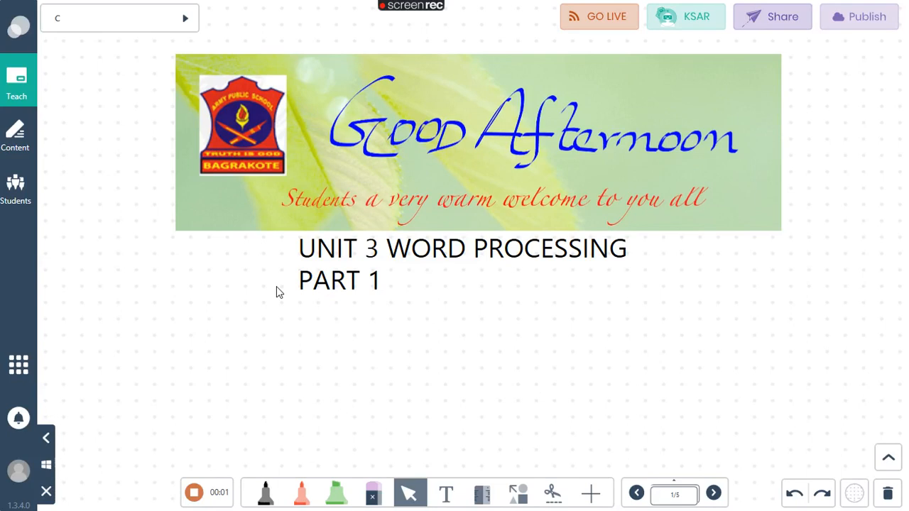
mouse_move(479, 374)
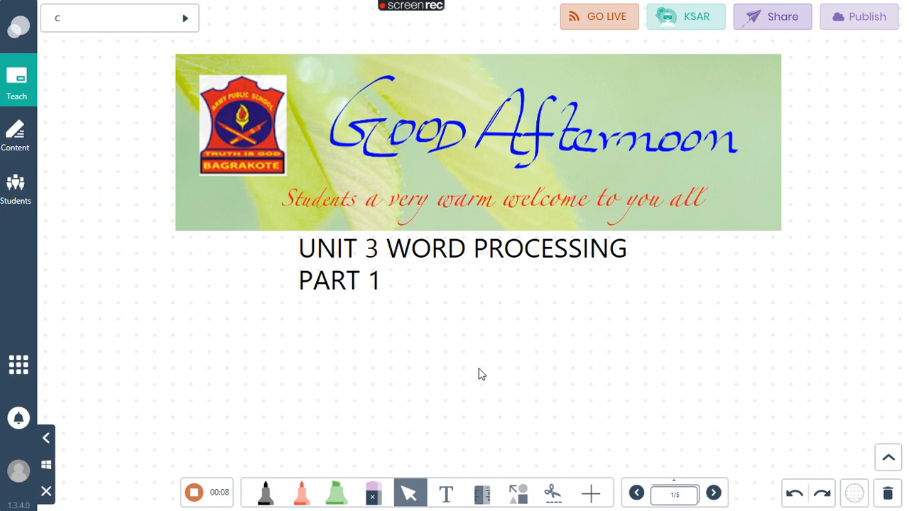
mouse_move(687, 508)
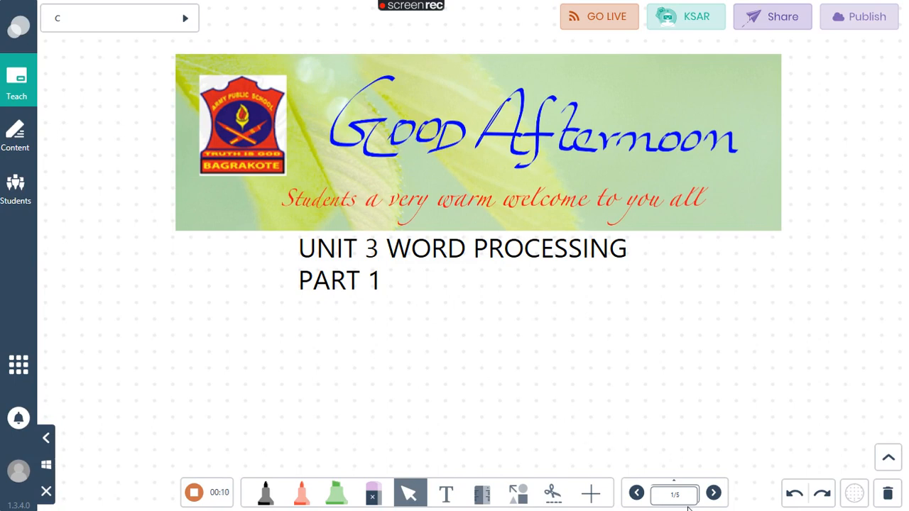
Advance from slide 1 to slide 2, the annotated Microsoft Word slide
click(713, 493)
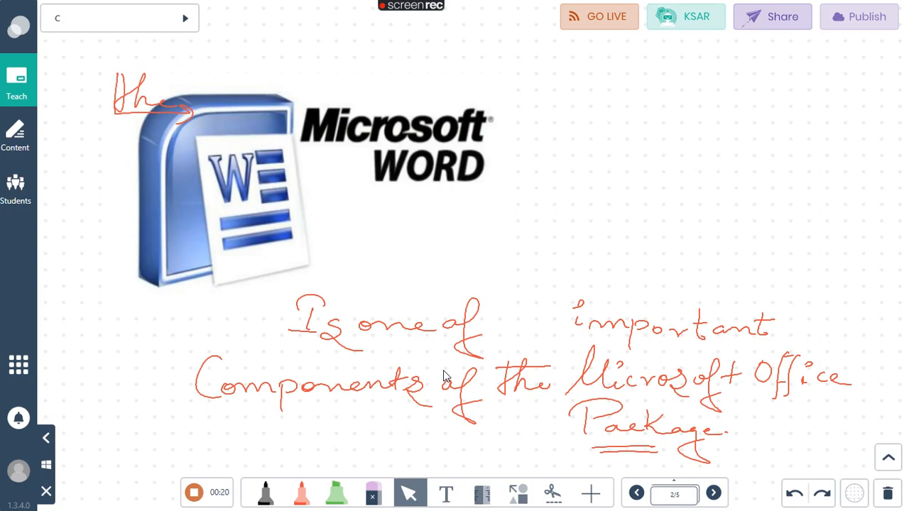
Advance to slide 3, Features of MS Word
click(714, 493)
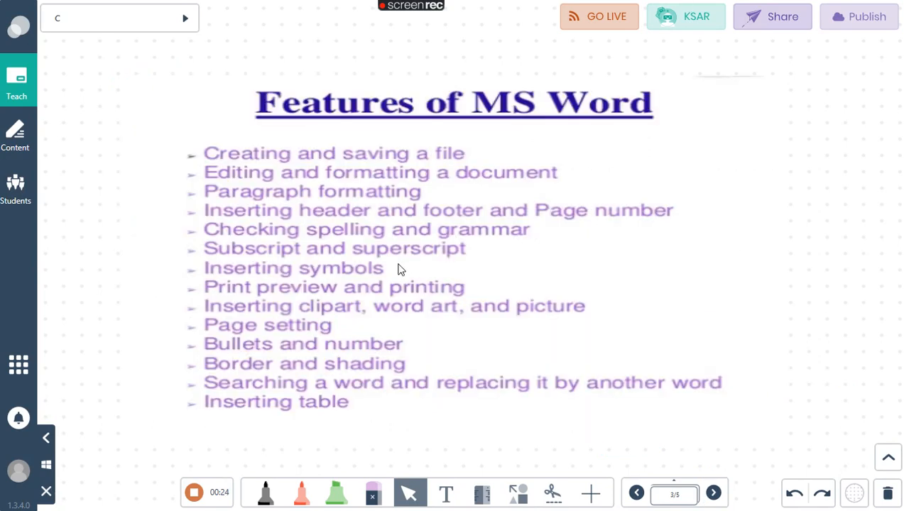
mouse_move(224, 211)
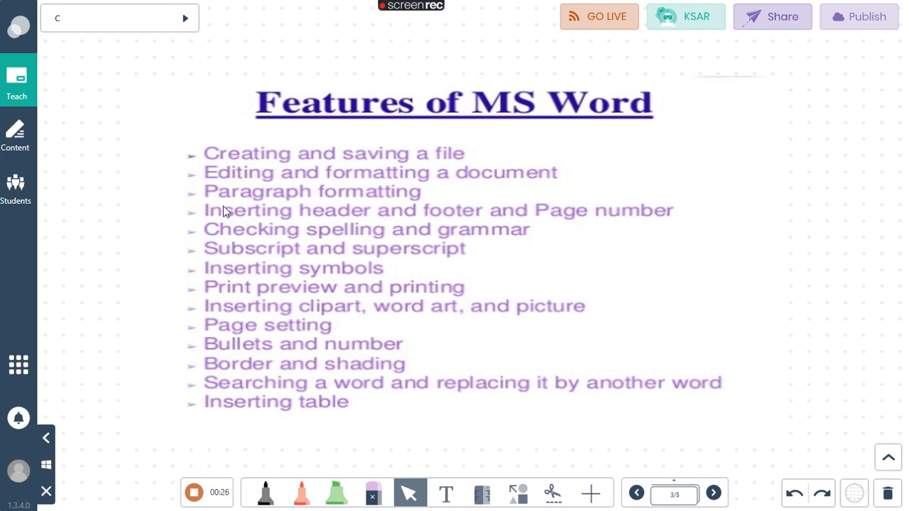
mouse_move(277, 229)
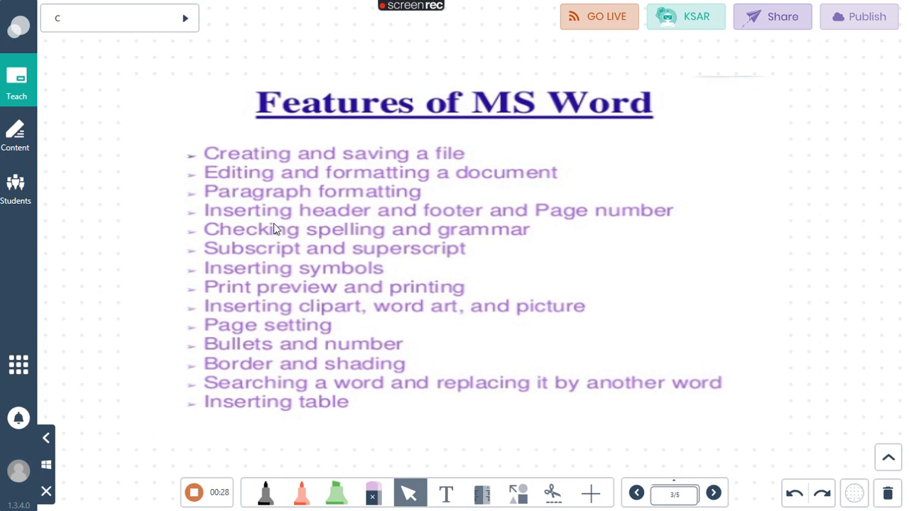
mouse_move(254, 193)
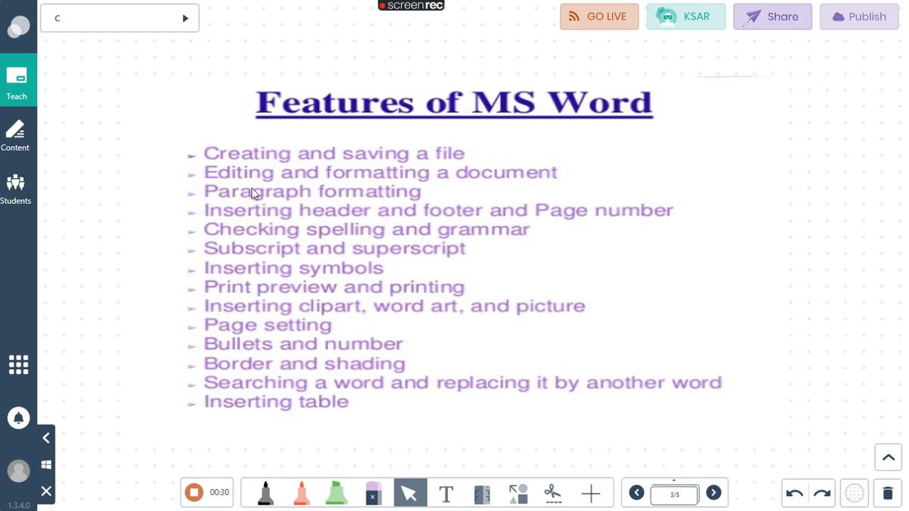
mouse_move(396, 219)
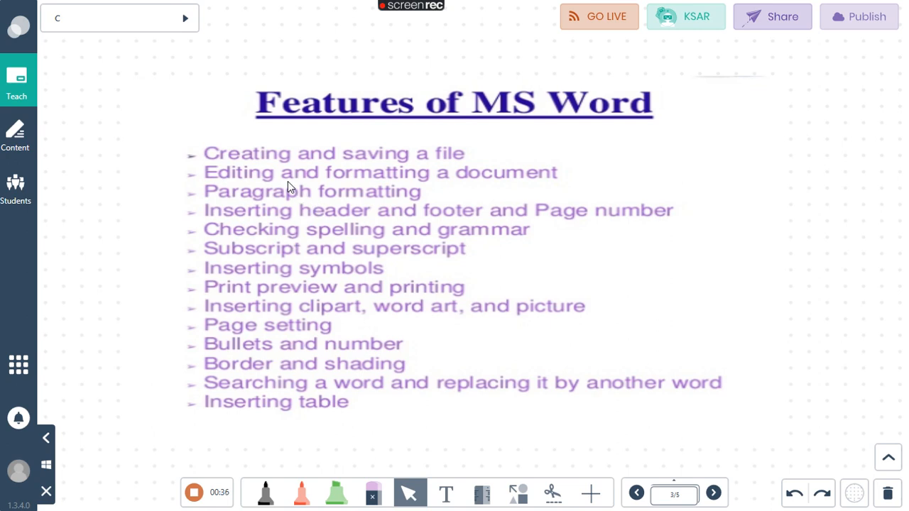
mouse_move(229, 243)
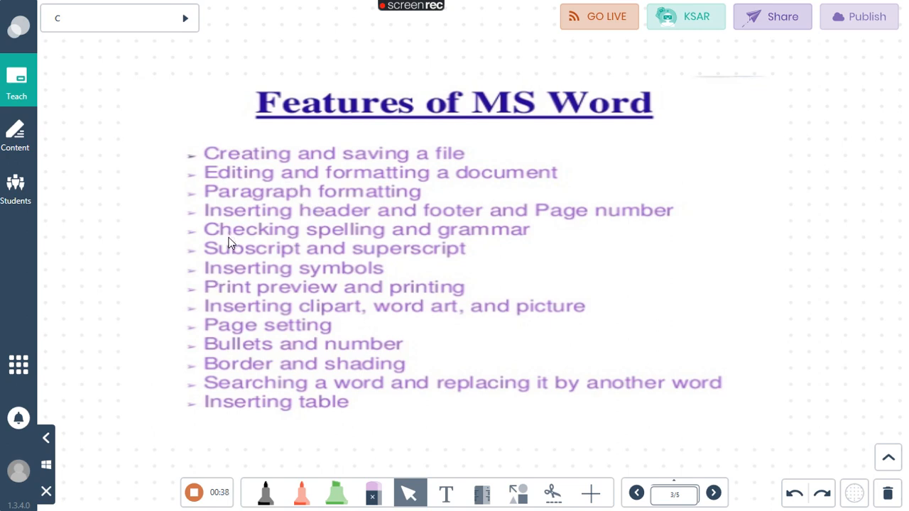
mouse_move(222, 262)
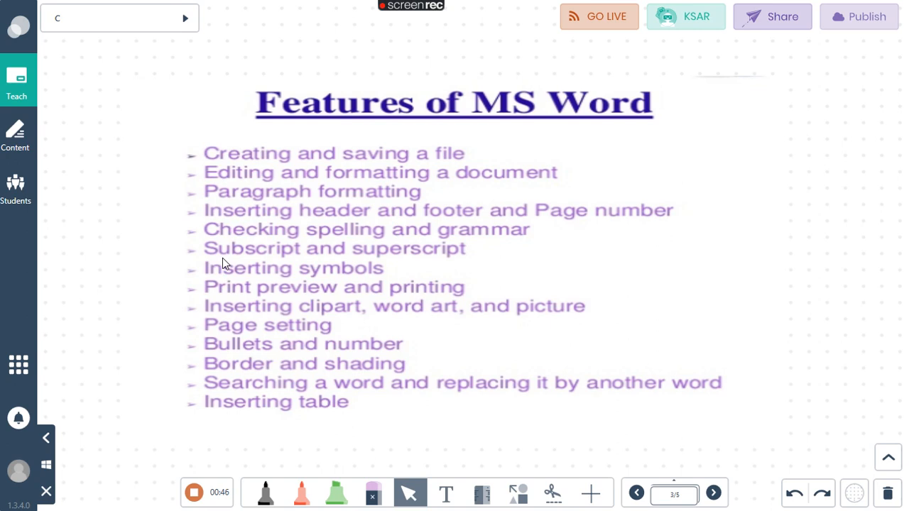
mouse_move(226, 253)
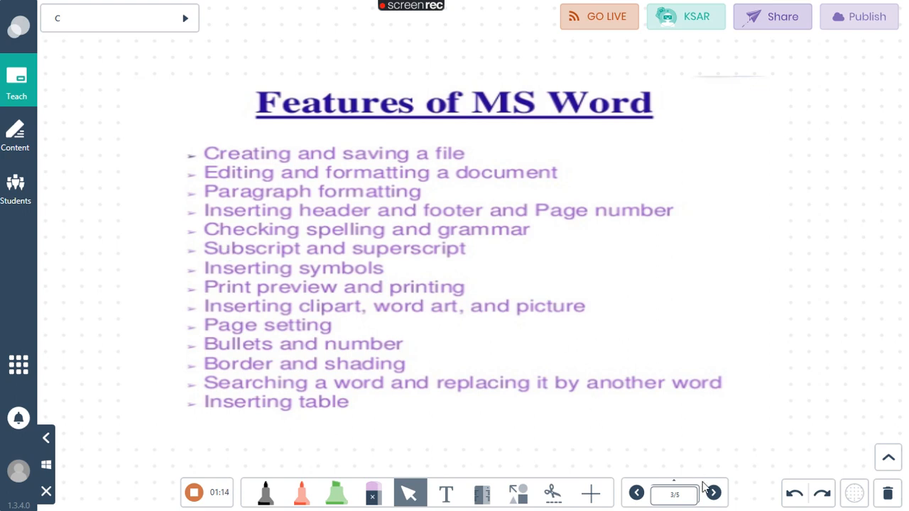
Go to slide 4, Creating and saving a file, and select the black pen
click(713, 492)
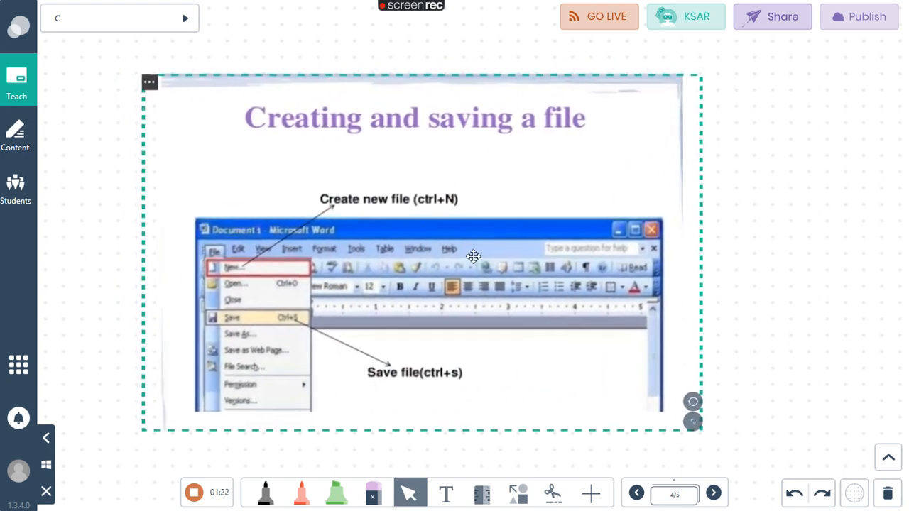
mouse_move(503, 291)
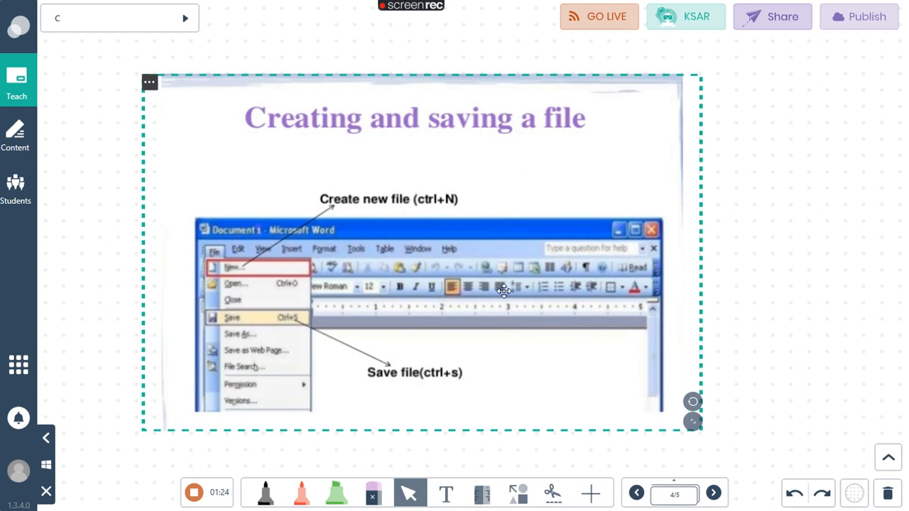
mouse_move(270, 482)
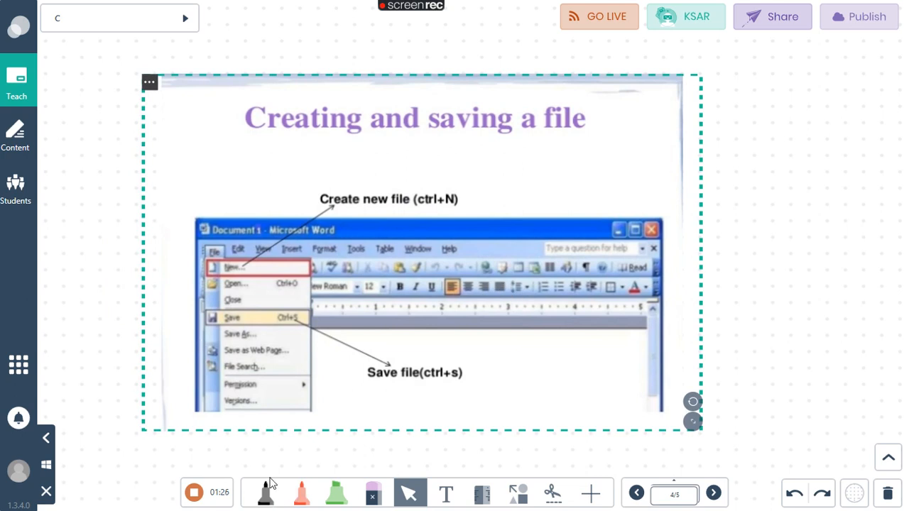
click(265, 493)
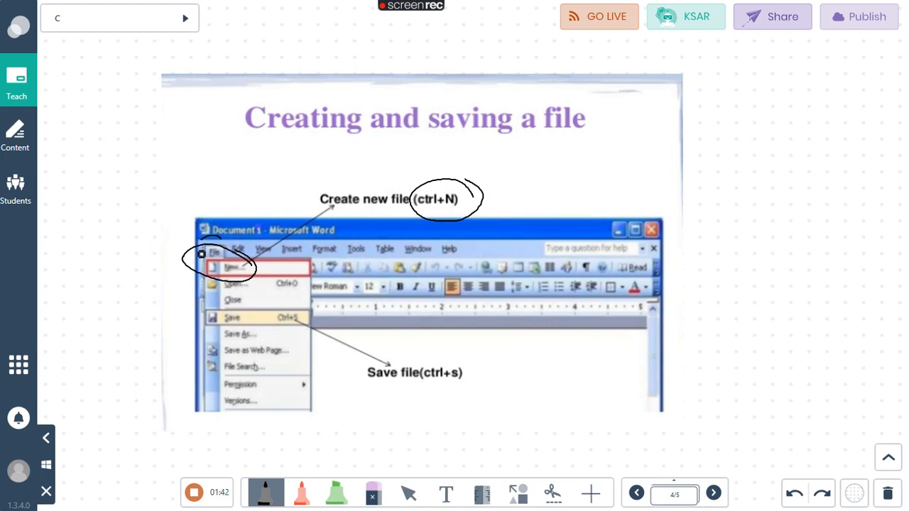
Circle File, write File and New beside it, and draw an arrow from ctrl+N
drag(750, 146, 732, 192)
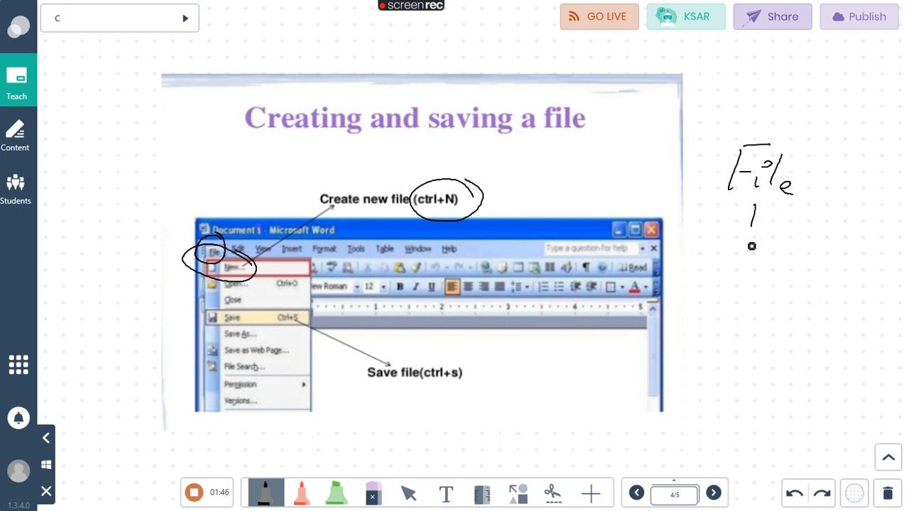
drag(746, 220, 724, 277)
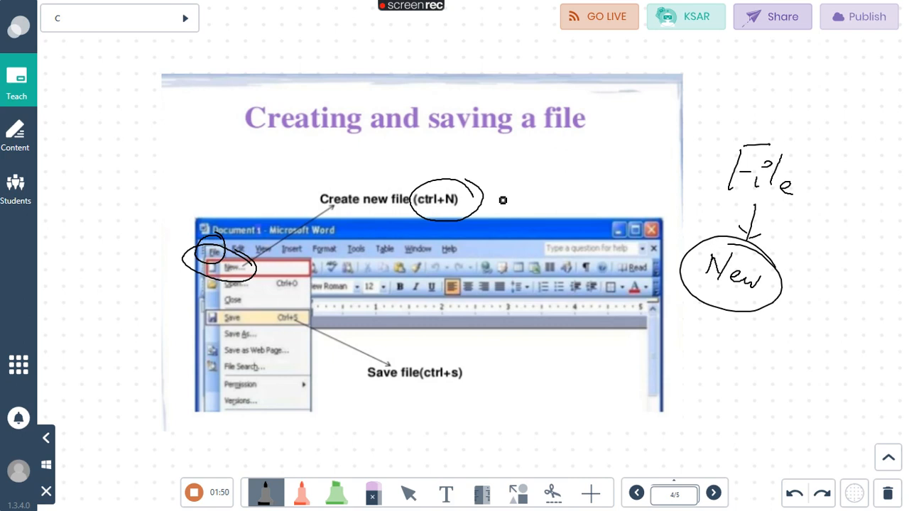
drag(490, 201, 625, 202)
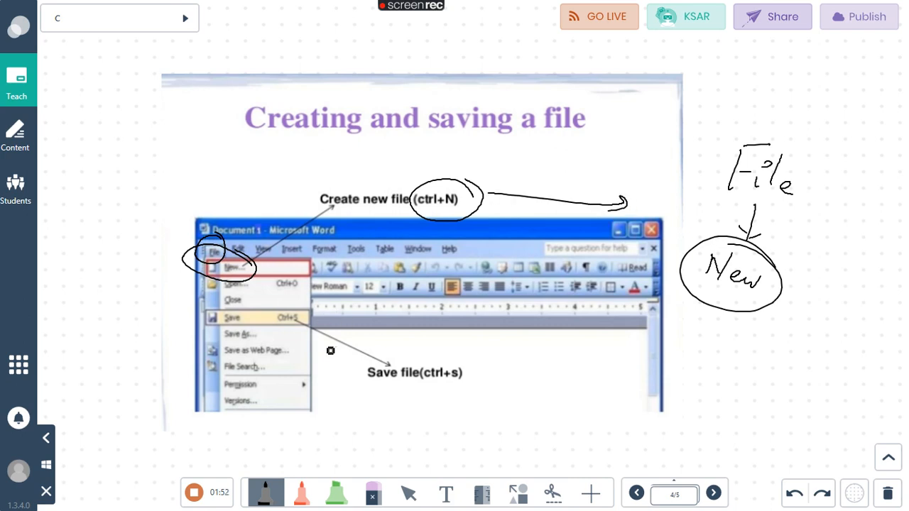
mouse_move(520, 353)
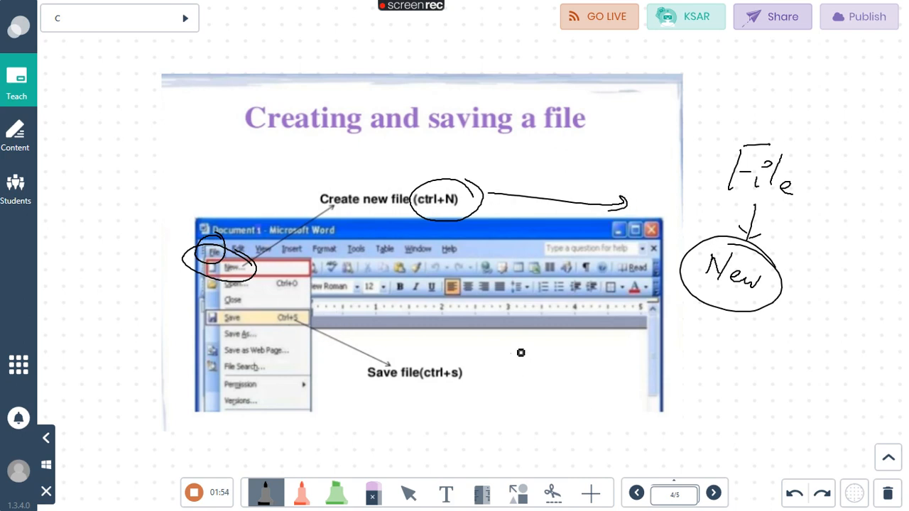
Write Save / Save as, circle and underline ctrl+s, then advance to slide 5
drag(504, 362, 607, 383)
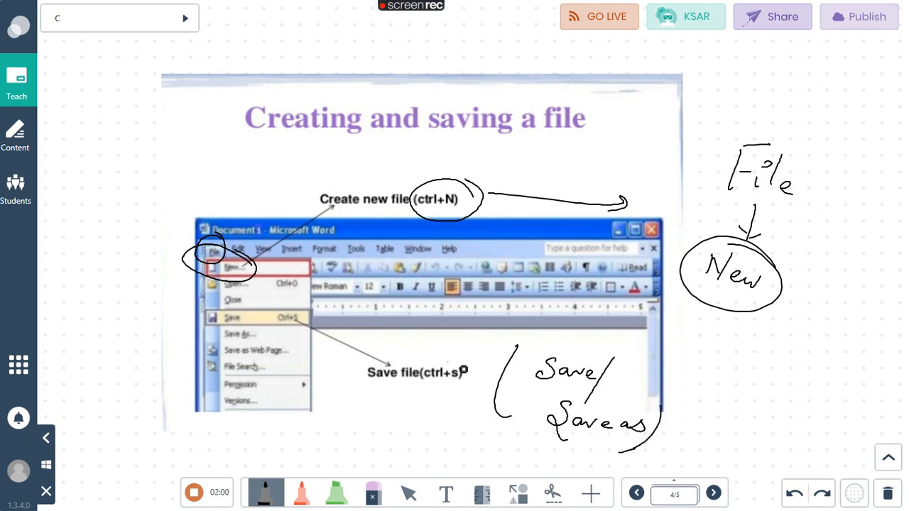
drag(426, 355, 483, 394)
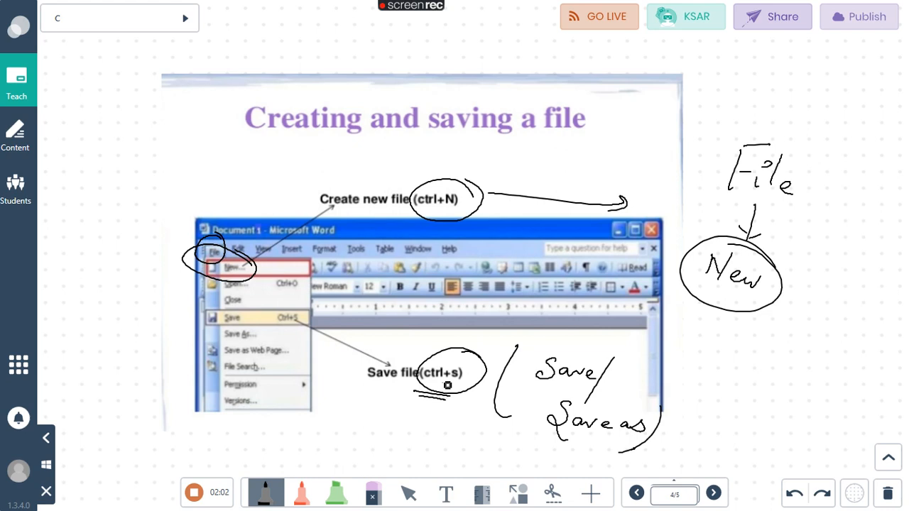
mouse_move(473, 361)
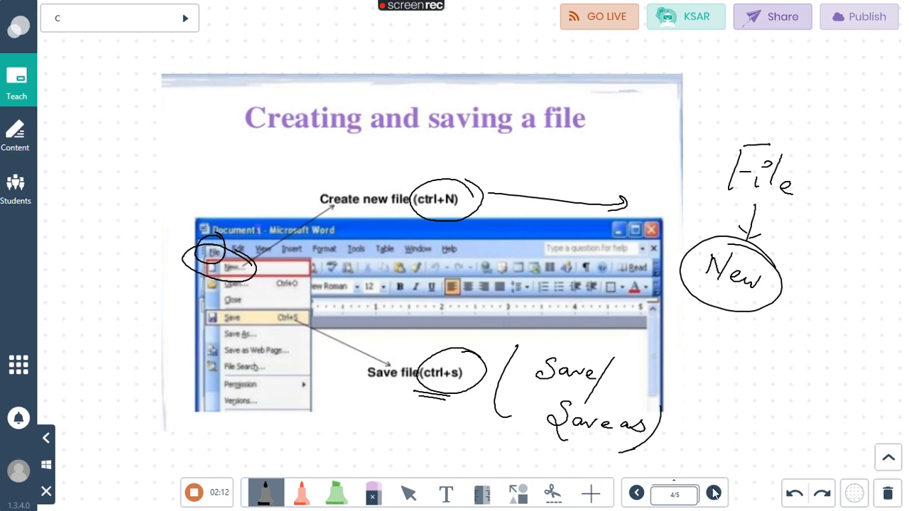
click(713, 492)
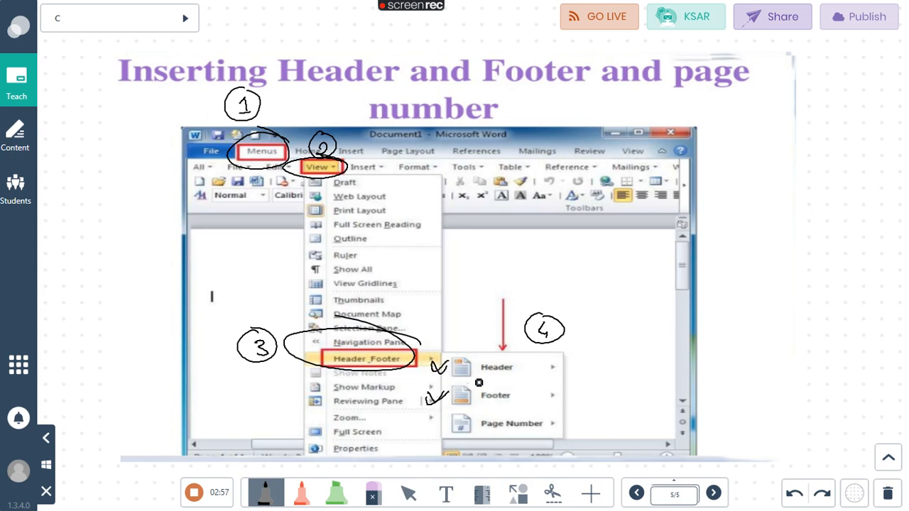
mouse_move(587, 360)
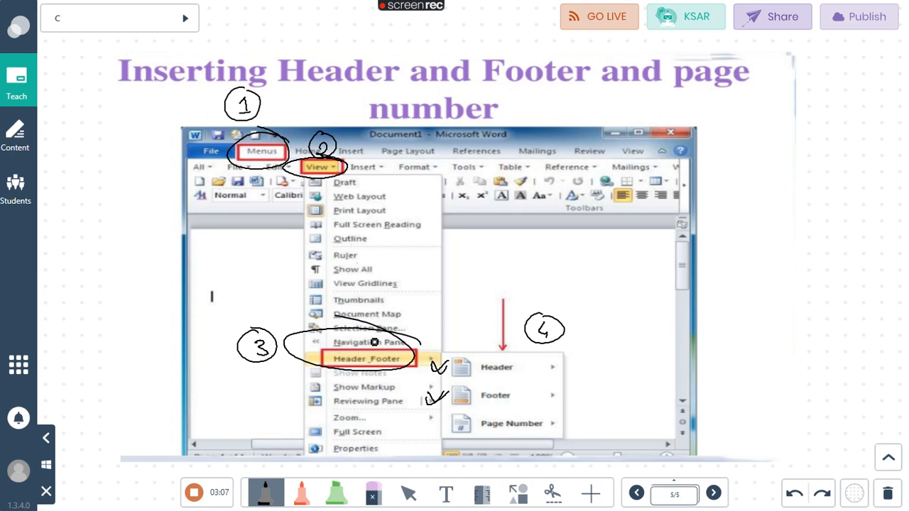
mouse_move(379, 351)
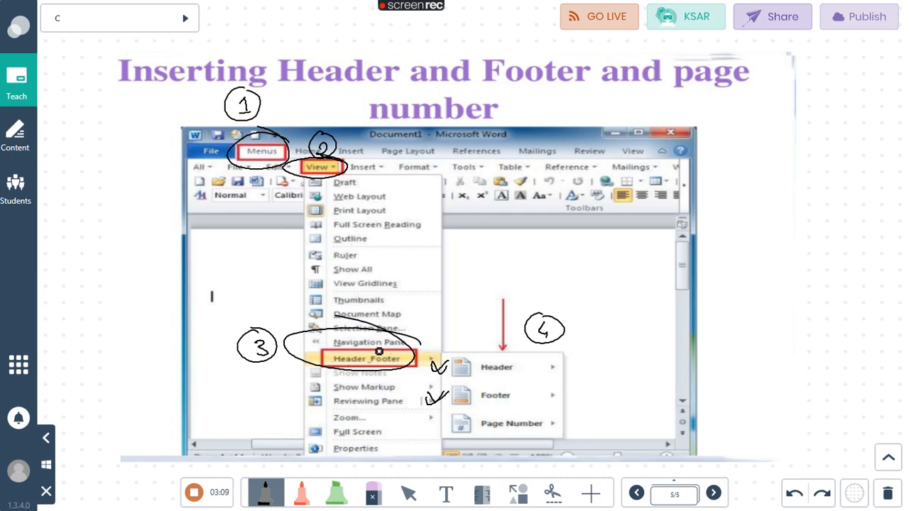
mouse_move(499, 368)
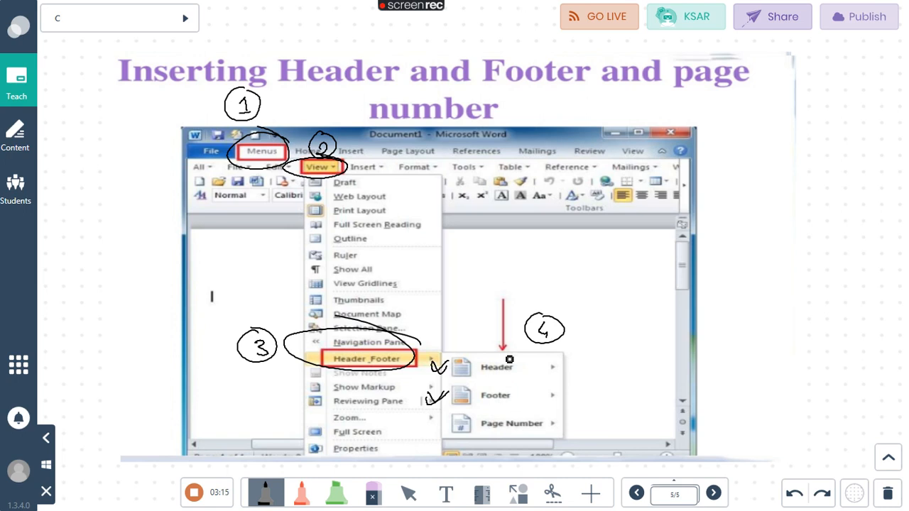
mouse_move(503, 342)
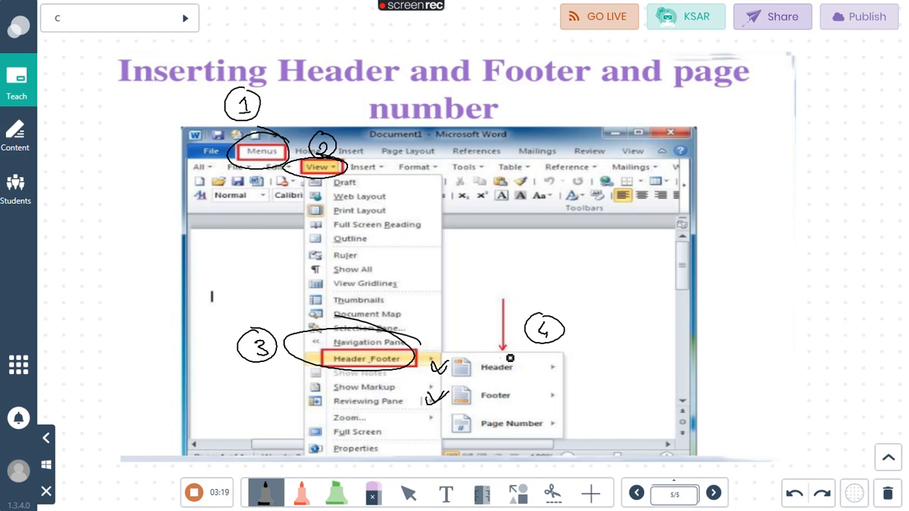
mouse_move(514, 406)
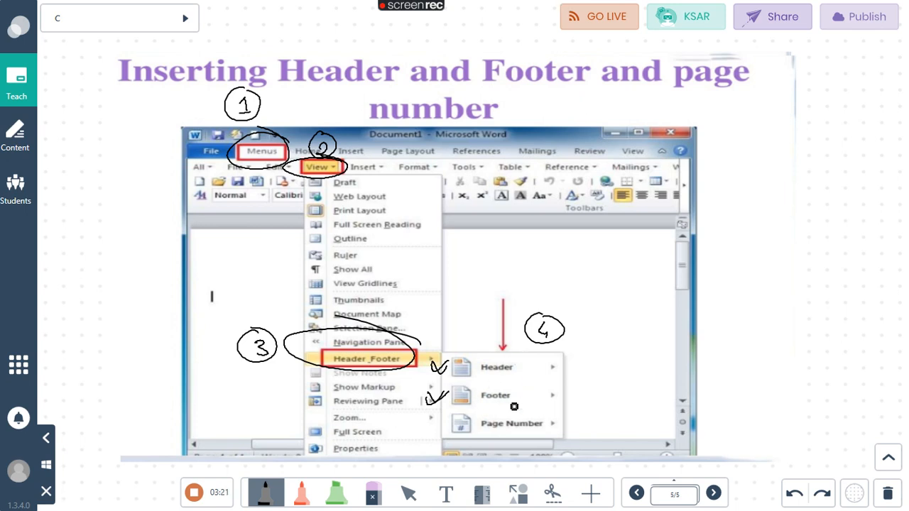
mouse_move(547, 348)
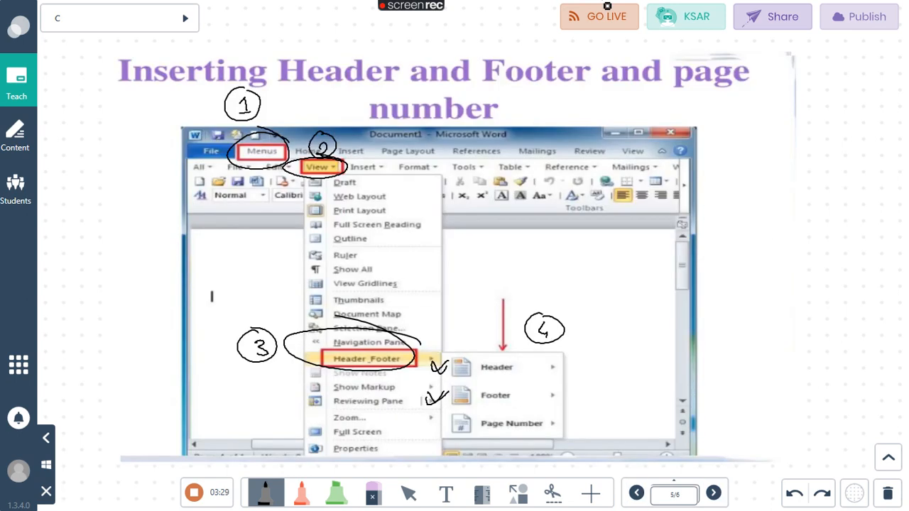
mouse_move(672, 59)
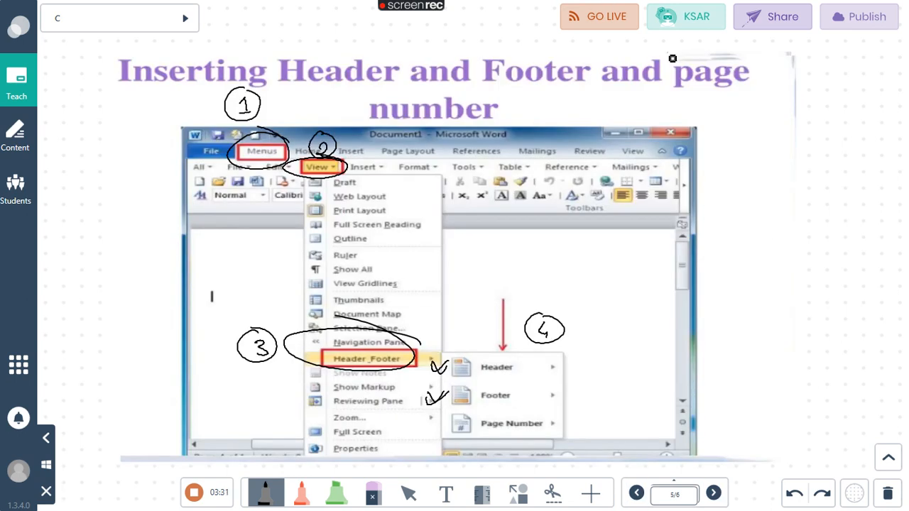